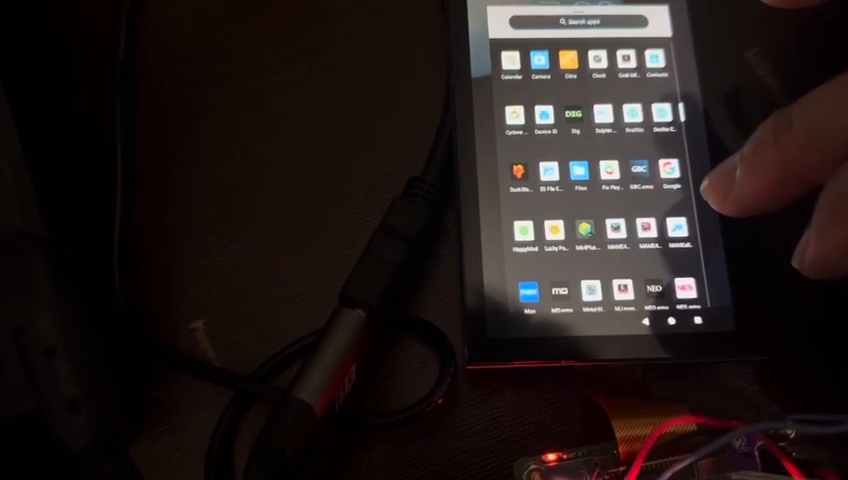
{"action": "scroll", "scroll_direction": "down", "scroll_amount": 3}
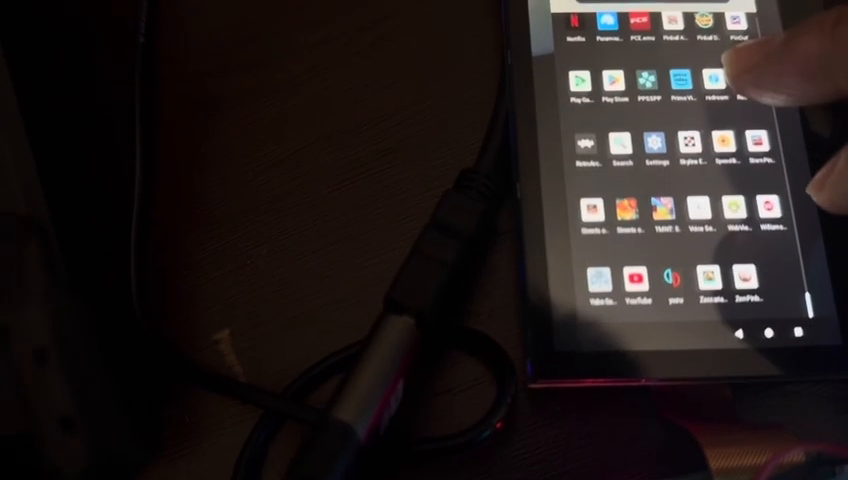